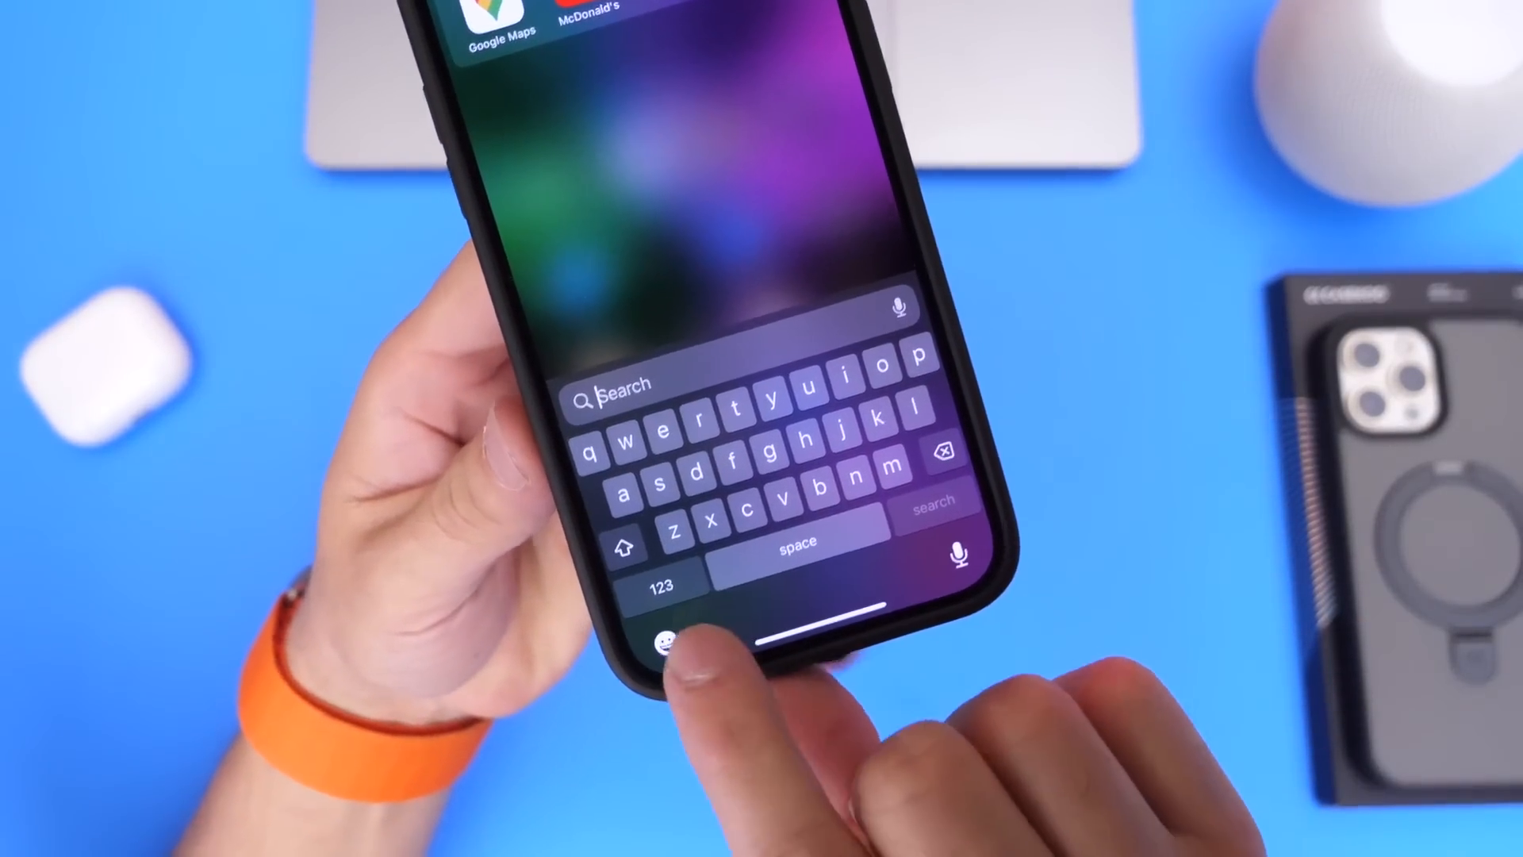
Step: Insert the love-you hand emoji with a tan skin tone into Spotlight search, exposing the detached tone block
{"action": "left_click", "coordinate": [663, 645]}
{"action": "type", "text": "🤟"}
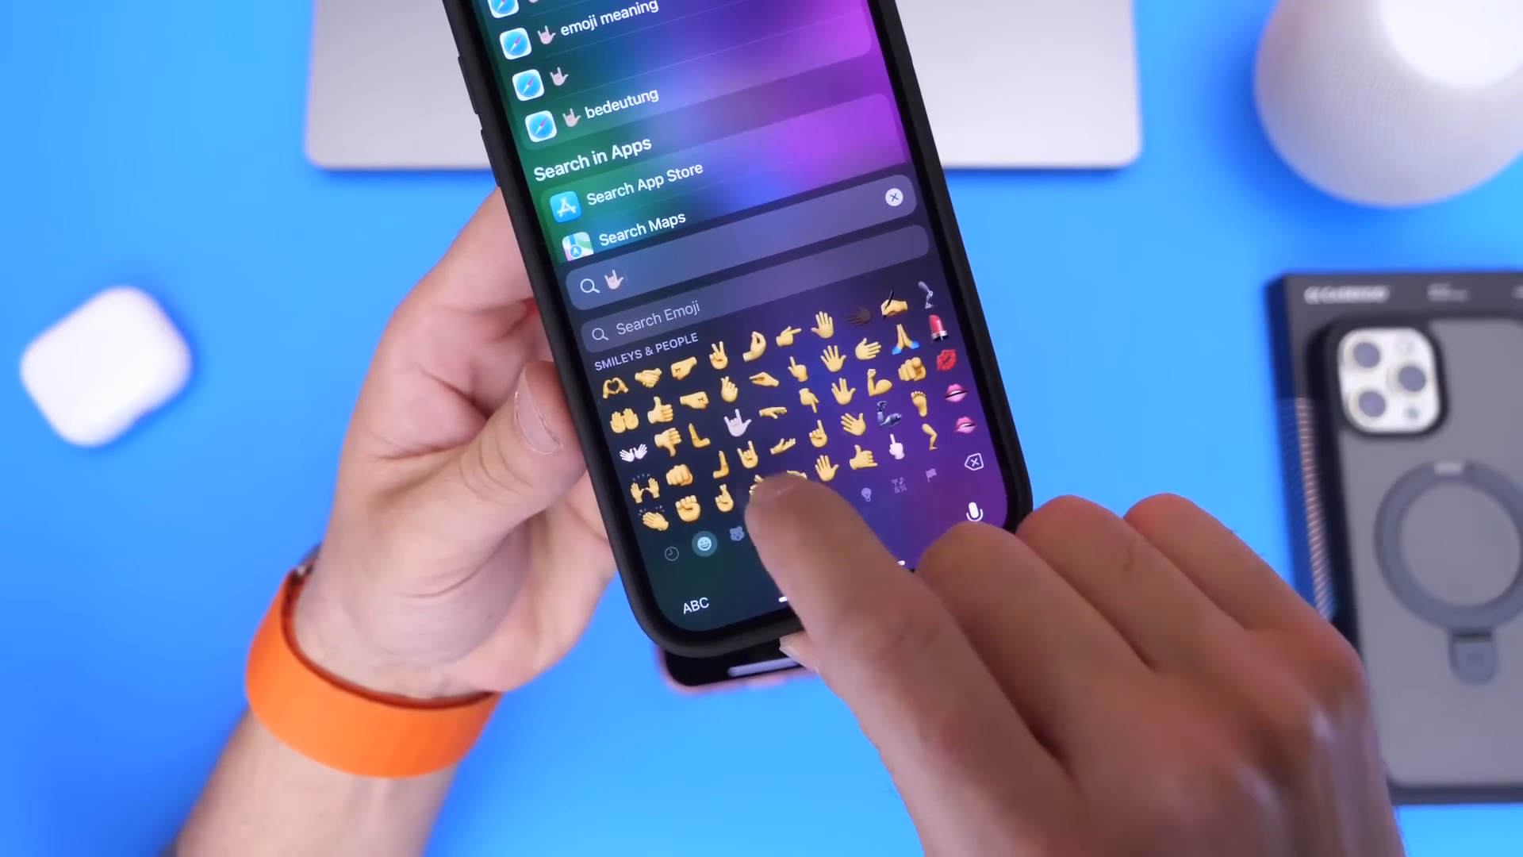
{"action": "left_click", "coordinate": [692, 389]}
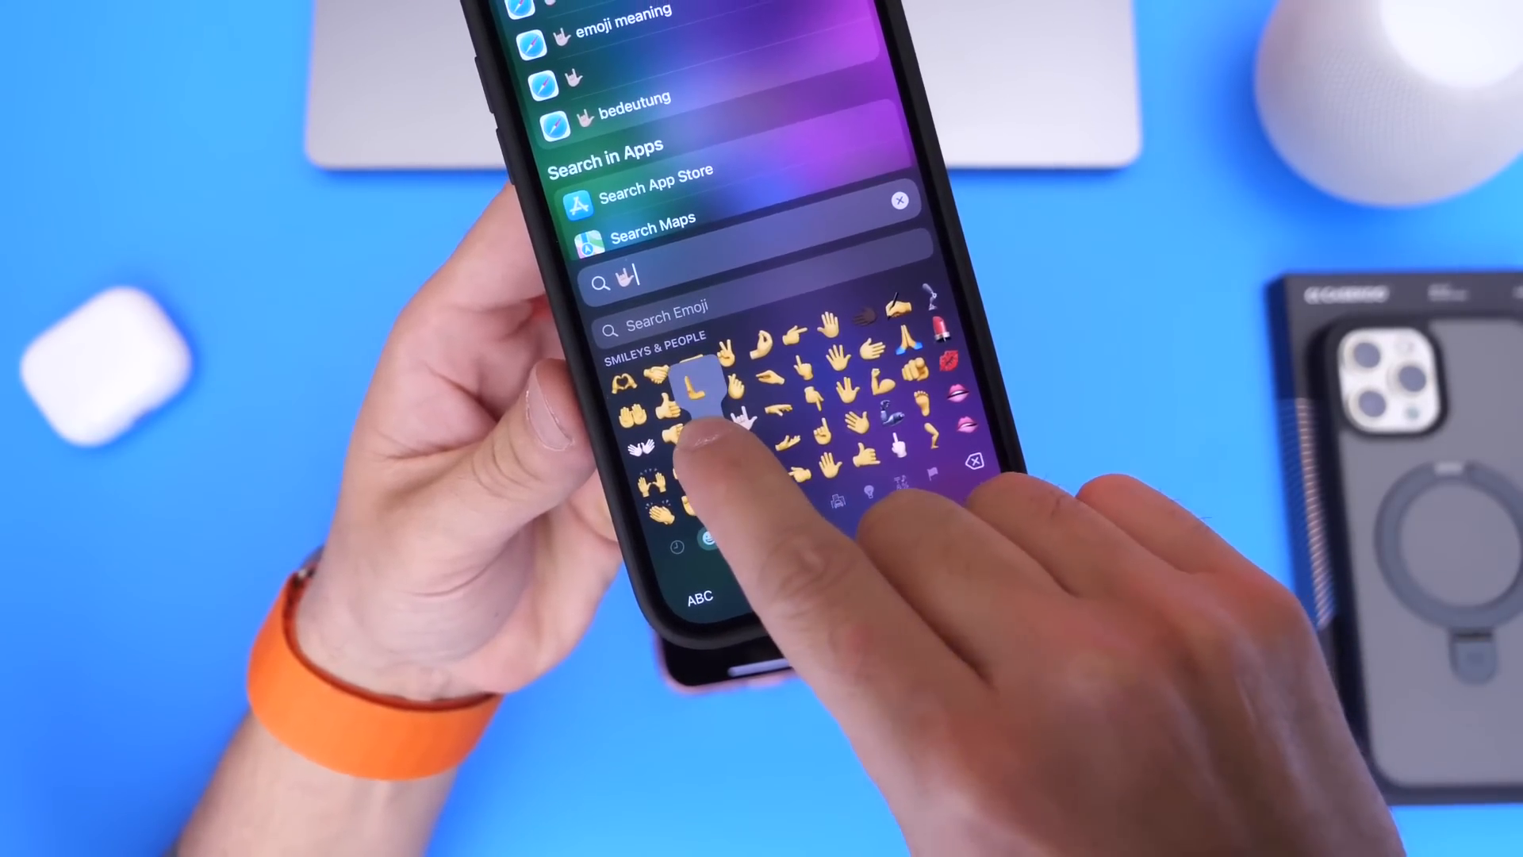
{"action": "left_click", "coordinate": [692, 389]}
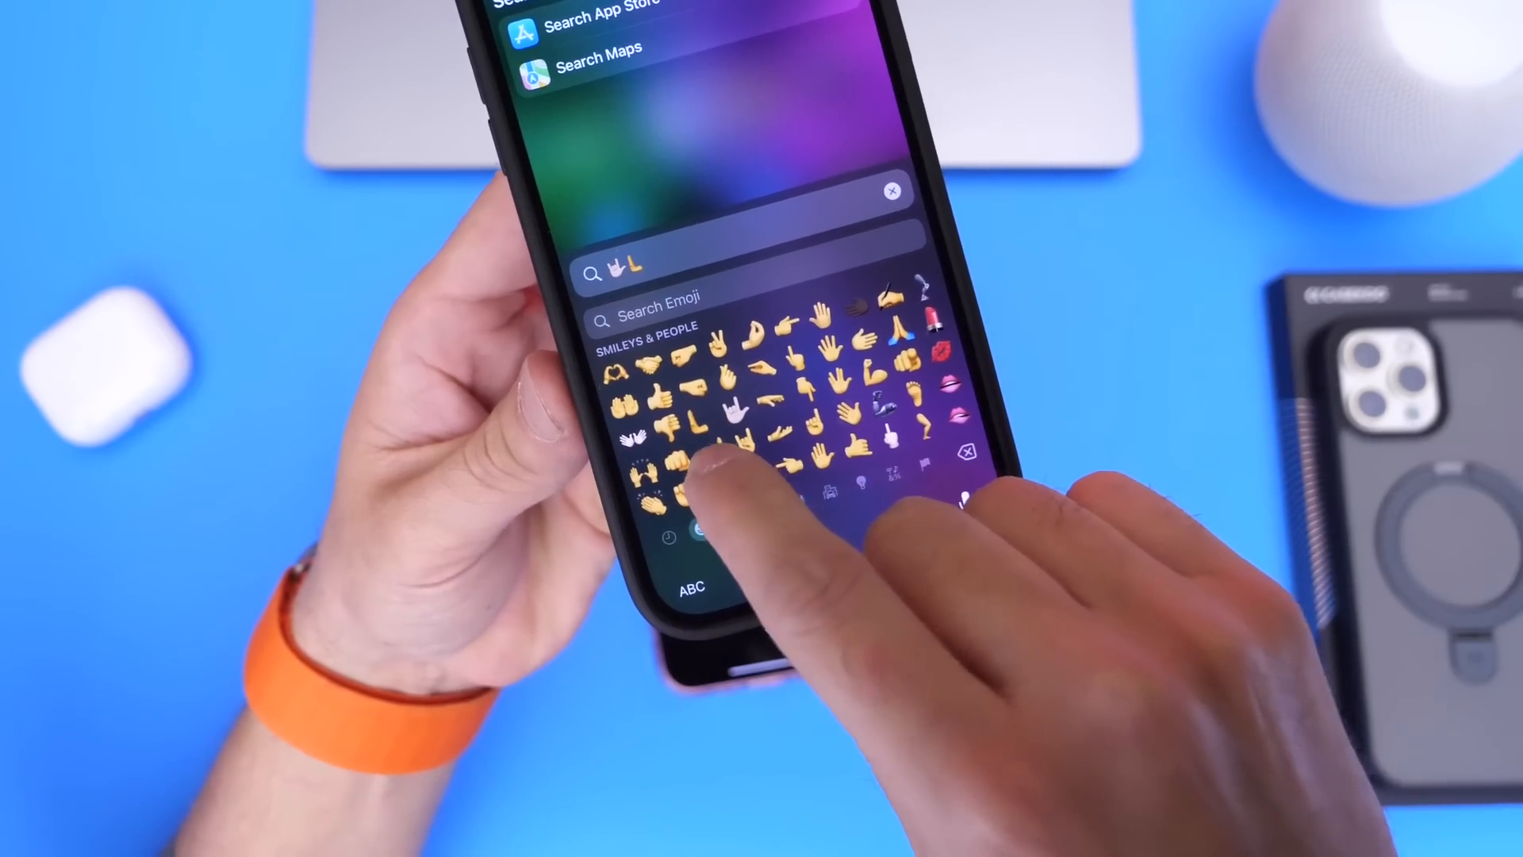
{"action": "left_click", "coordinate": [695, 476]}
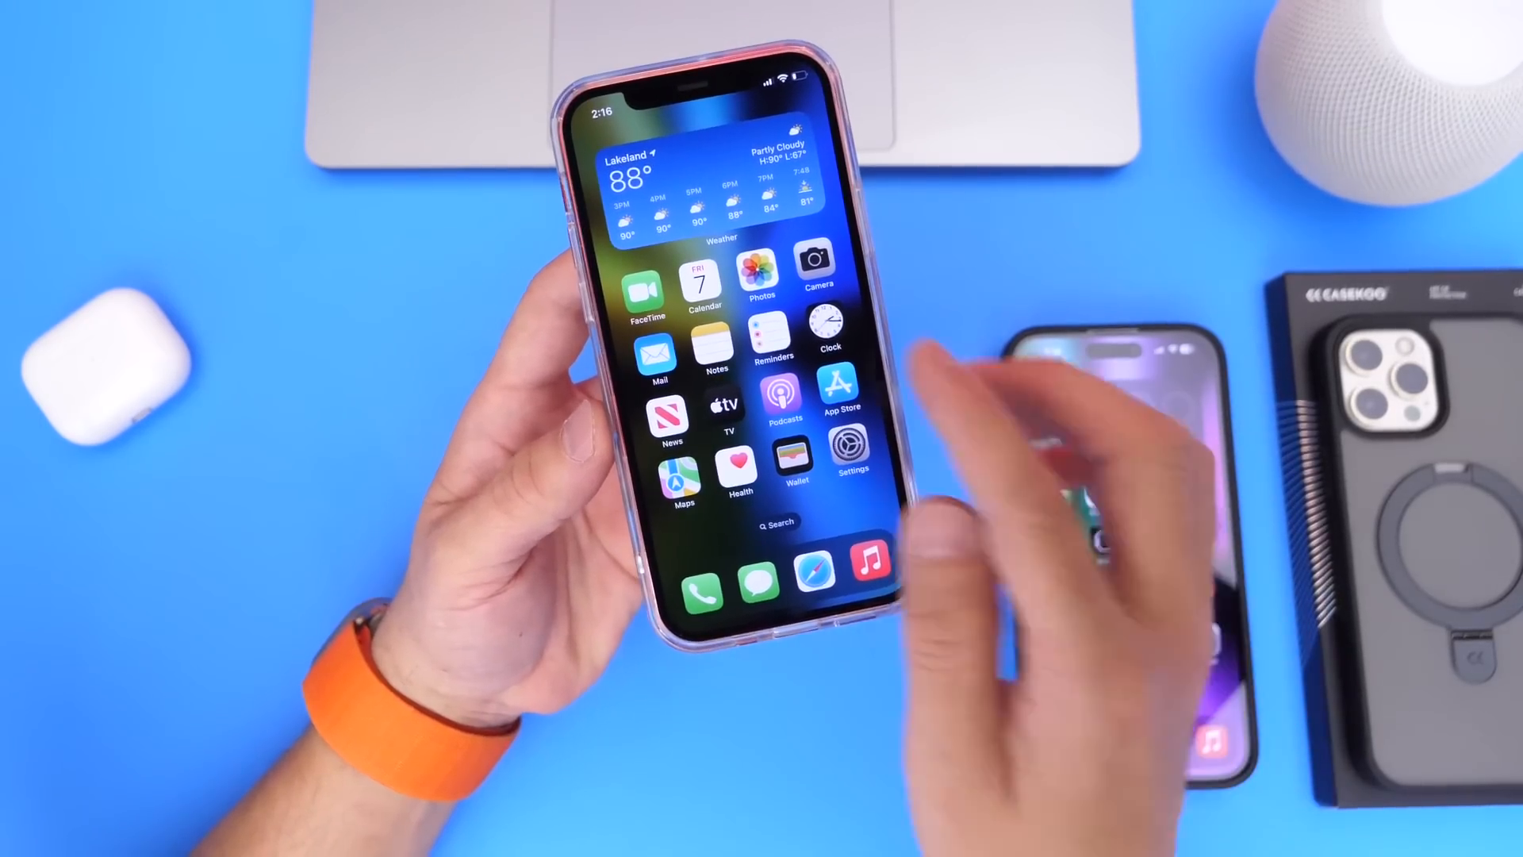
Step: Leave the home screen for Safari's 9to5Mac PSA on the iOS 16.4.1 and macOS 13.3.1 patches
{"action": "left_click", "coordinate": [760, 275]}
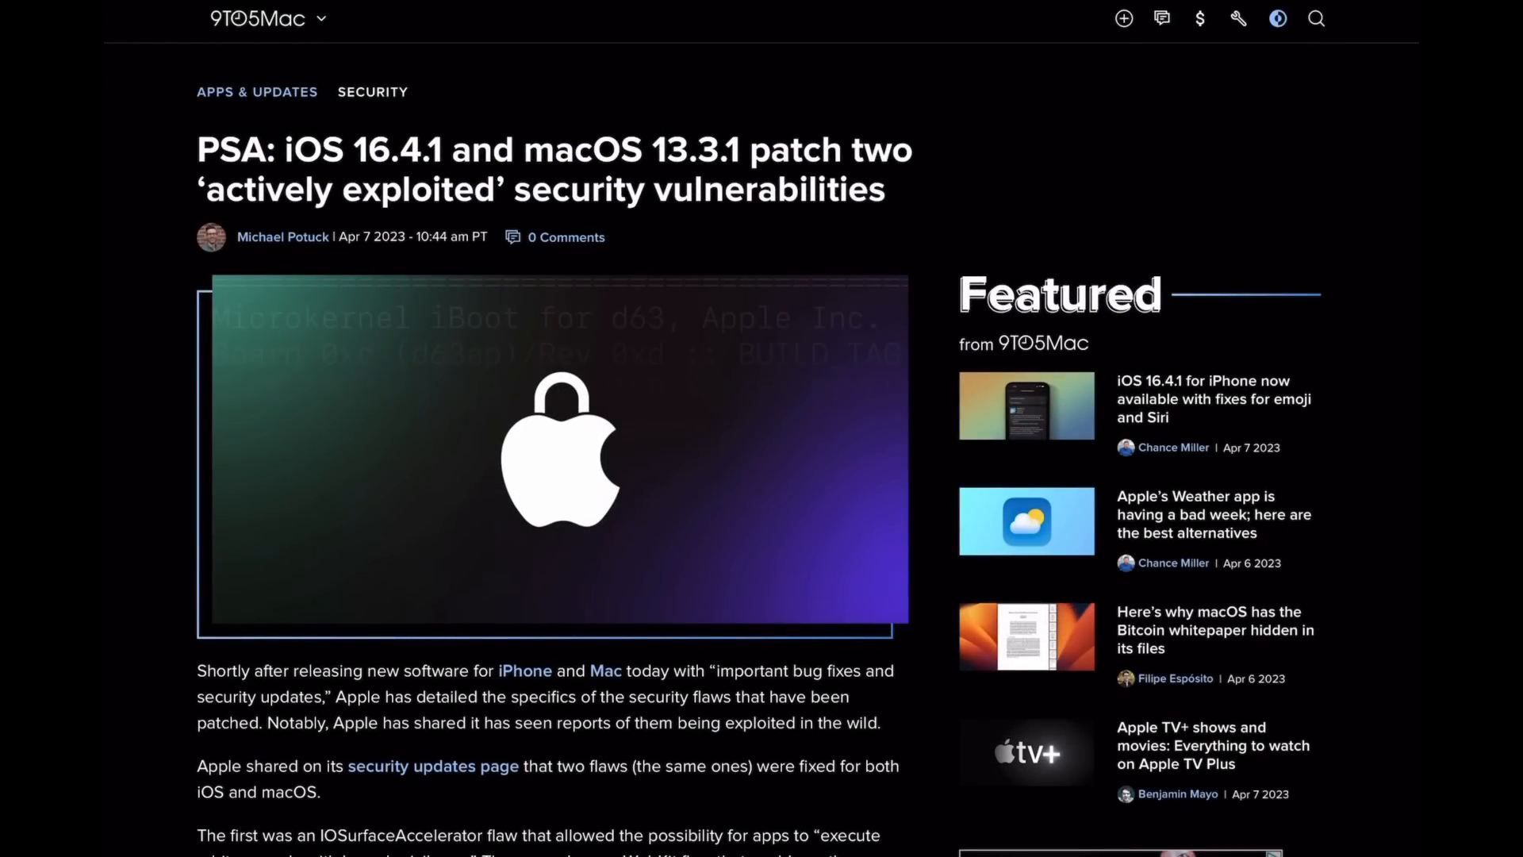
Step: Scroll the article down to the IOSurfaceAccelerator and WebKit flaw details with affected devices and CVE credits
{"action": "scroll", "scroll_direction": "down", "scroll_amount": 3}
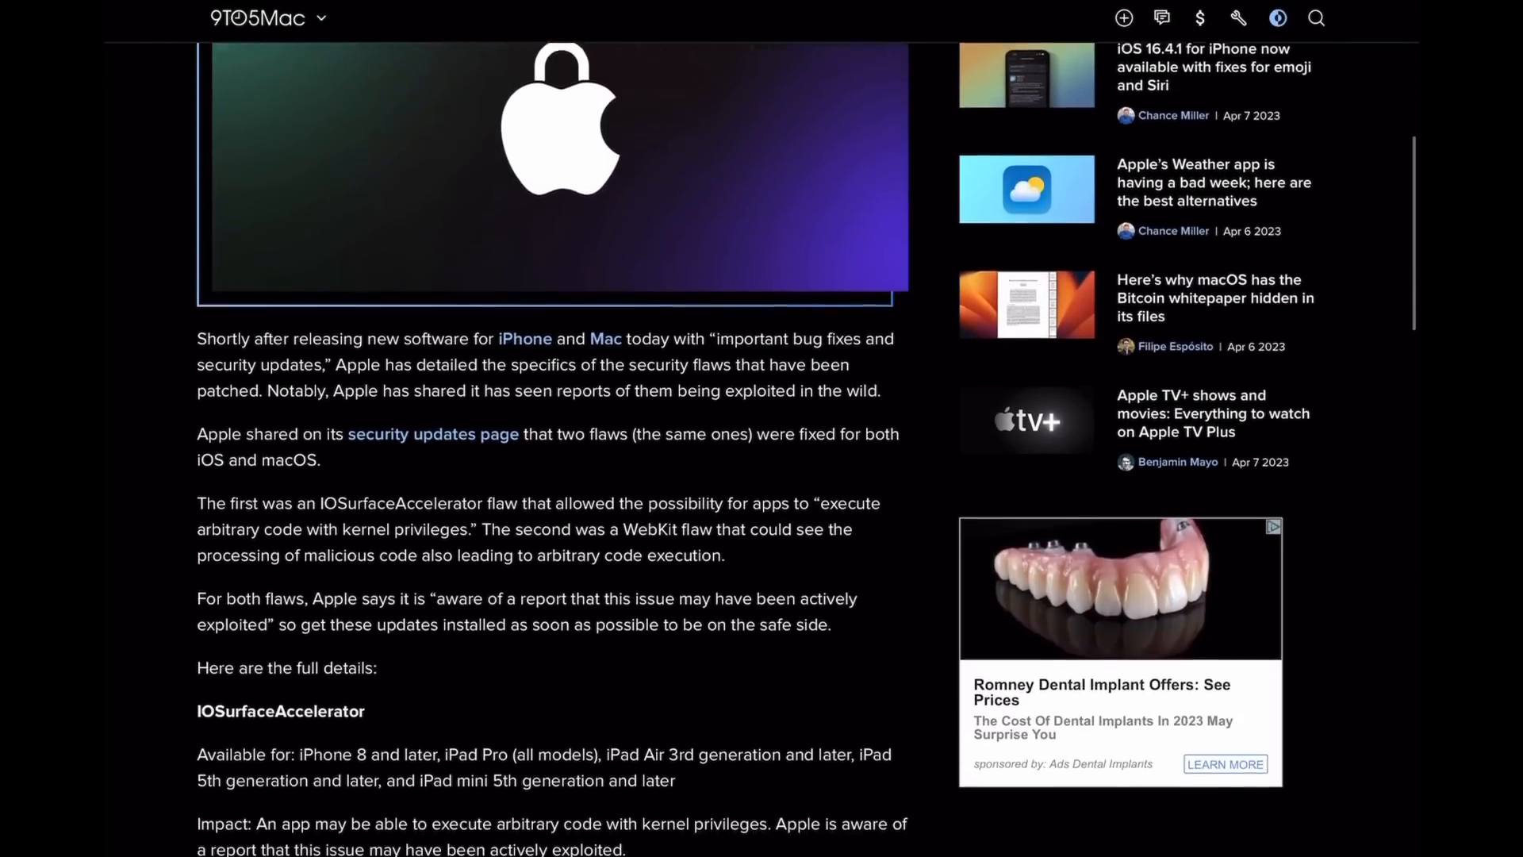
{"action": "scroll", "scroll_direction": "down", "scroll_amount": 3}
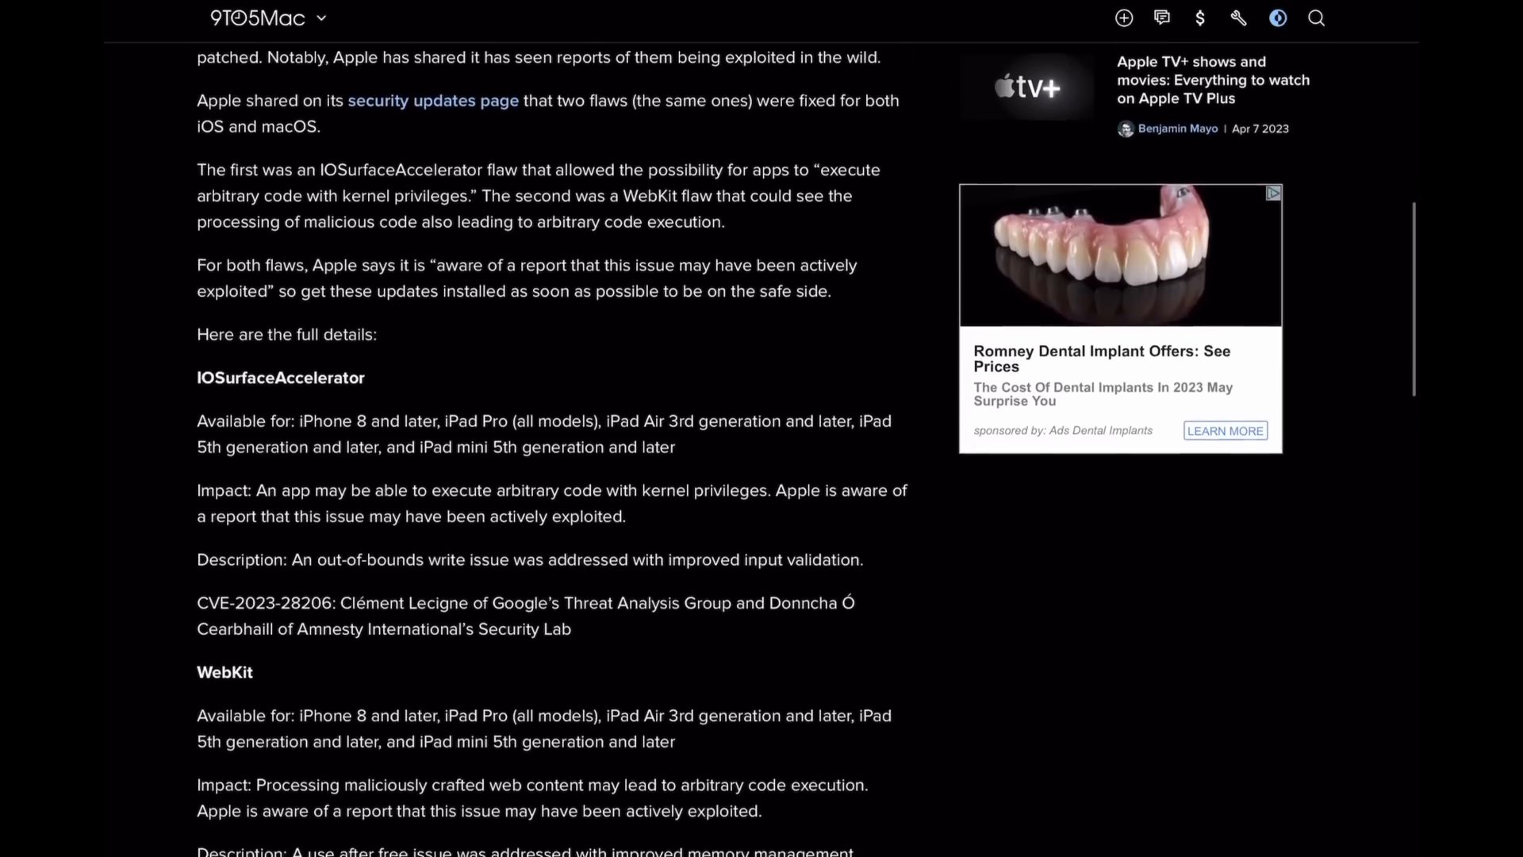
{"action": "scroll", "scroll_direction": "down", "scroll_amount": 3}
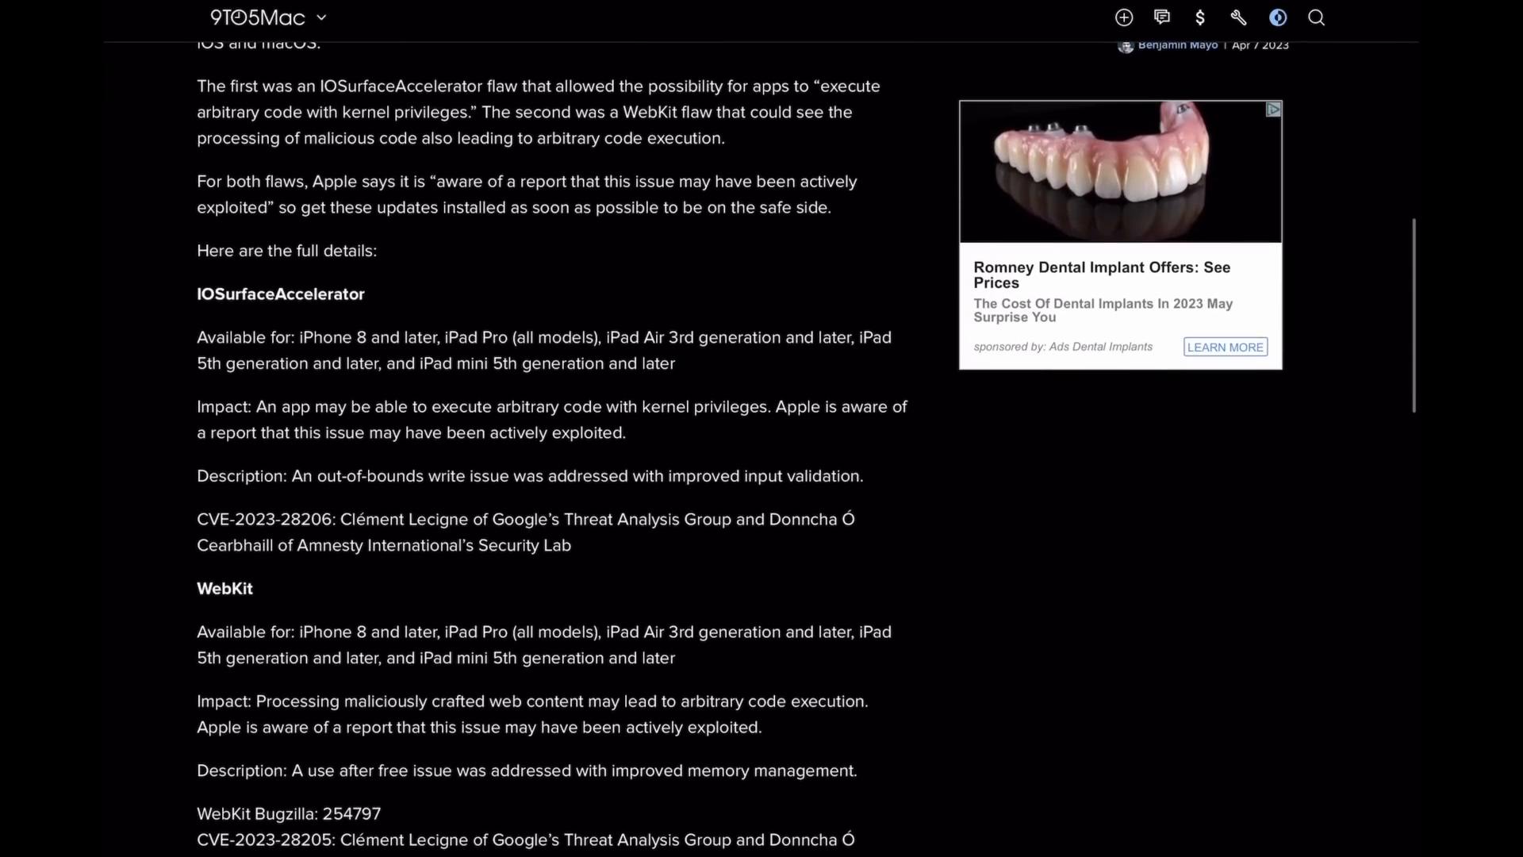